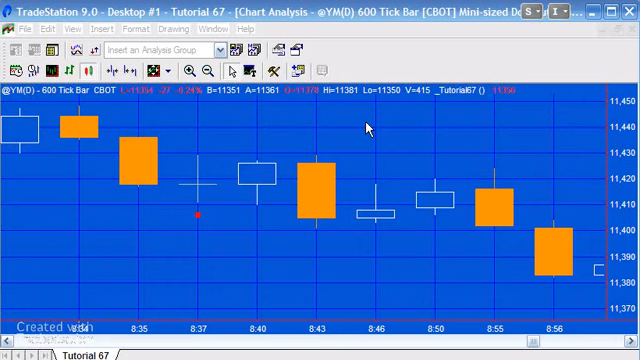
mouse_move(224, 192)
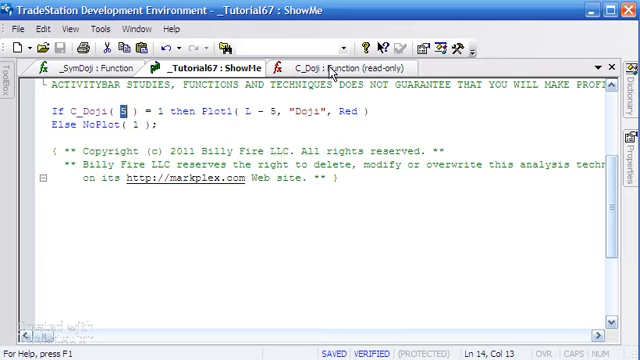
- Review the read-only C_Doji function code that flags doji bars by Percent of range
click(320, 67)
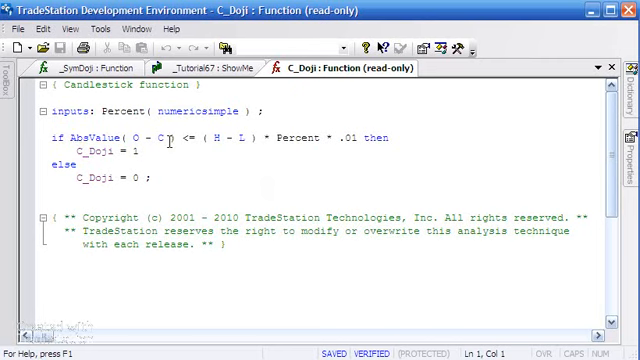
mouse_move(181, 137)
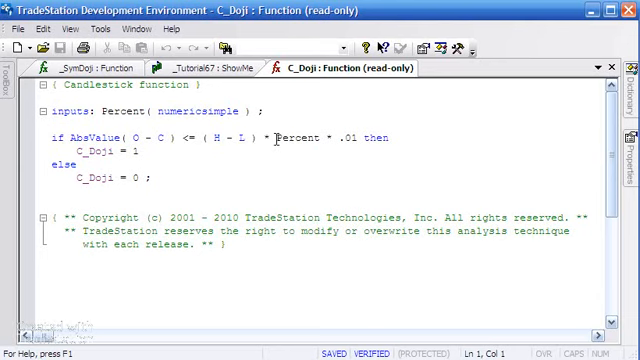
mouse_move(211, 76)
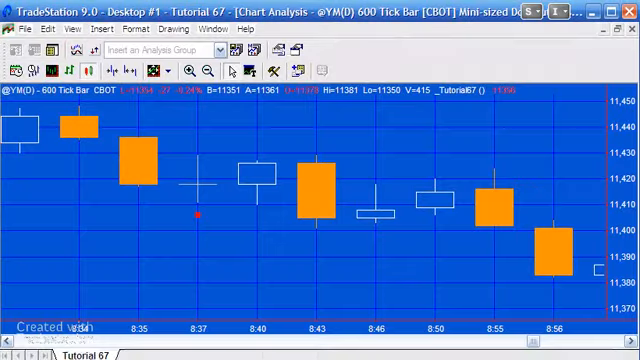
- Zoom the chart out and back in to inspect red doji dots below bar lows
click(208, 71)
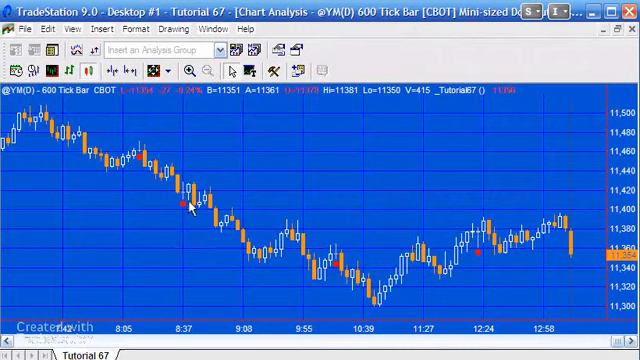
mouse_move(475, 262)
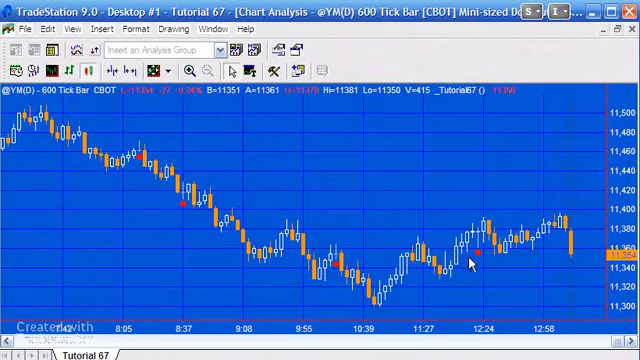
mouse_move(478, 260)
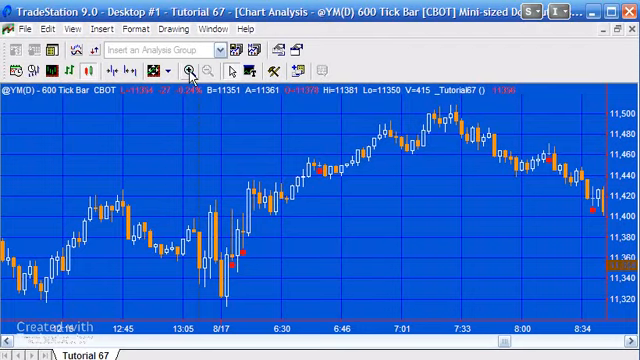
click(187, 71)
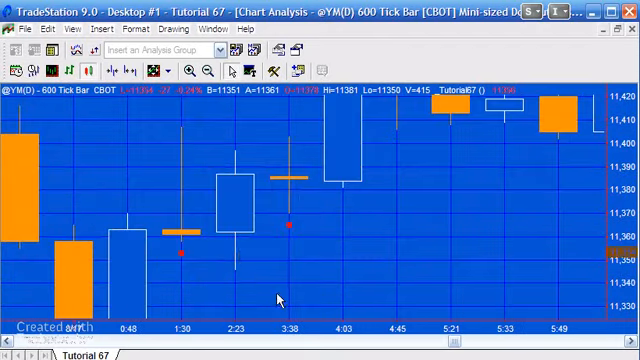
mouse_move(188, 217)
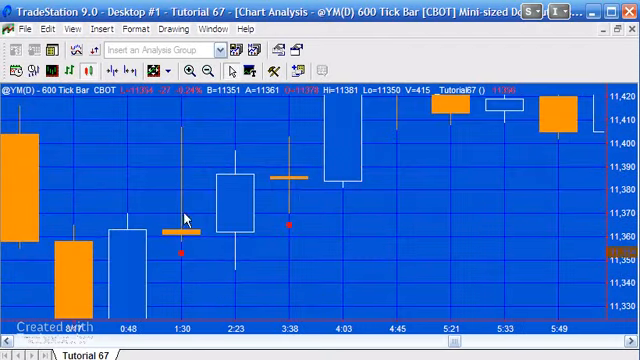
mouse_move(185, 242)
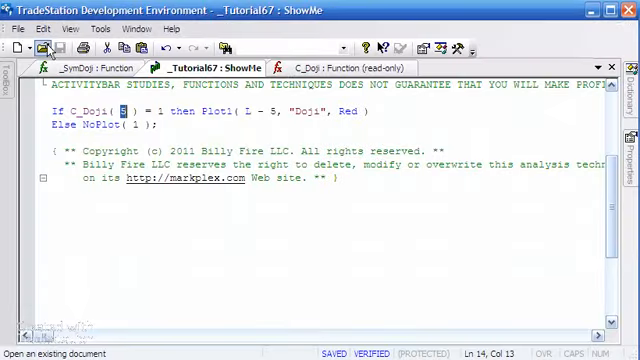
- Create a new function named _SymDoji2 with an integer (numeric) return type
click(15, 29)
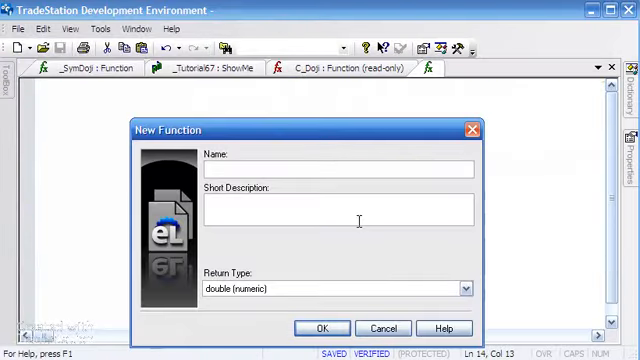
text(_SymDoji2)
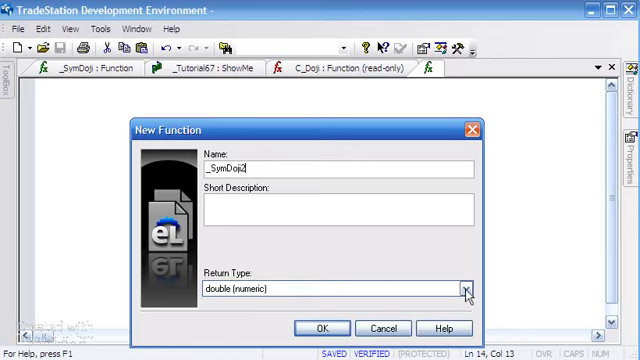
click(464, 289)
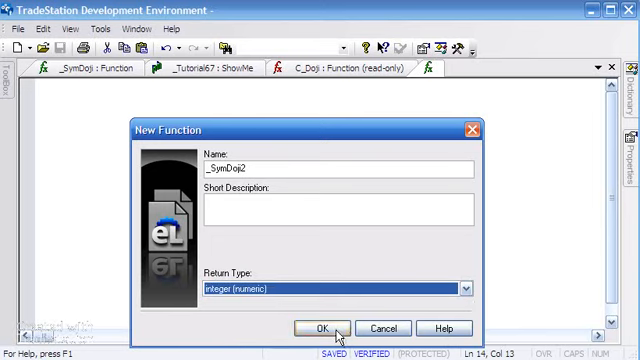
click(320, 328)
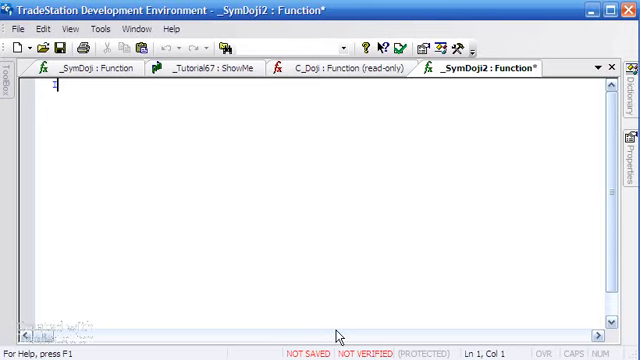
- Declare the input Percent as Numericsimple in _SymDoji2
text(Inputs:        Percent()
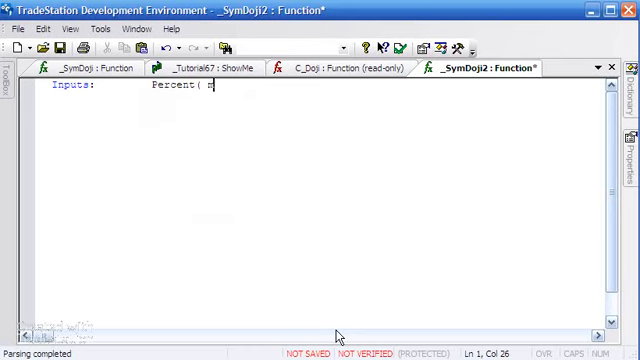
text(numeric)
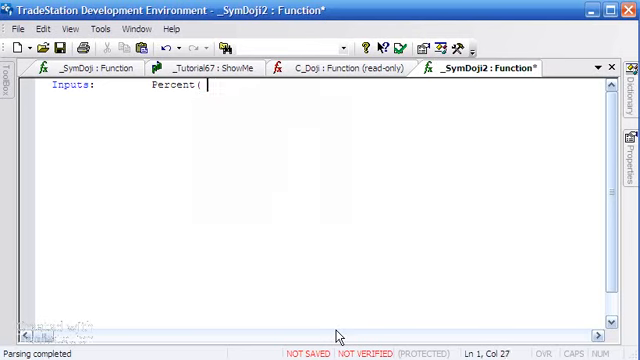
text(numericsimp)
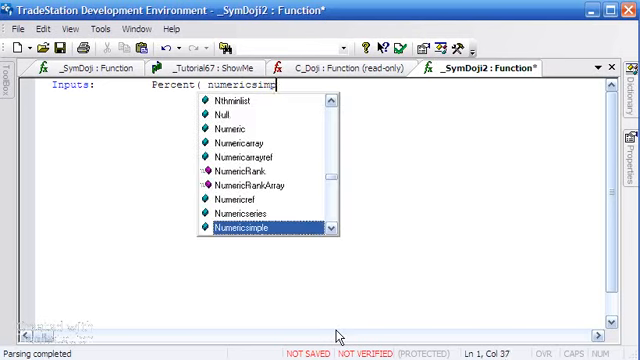
double_click(234, 228)
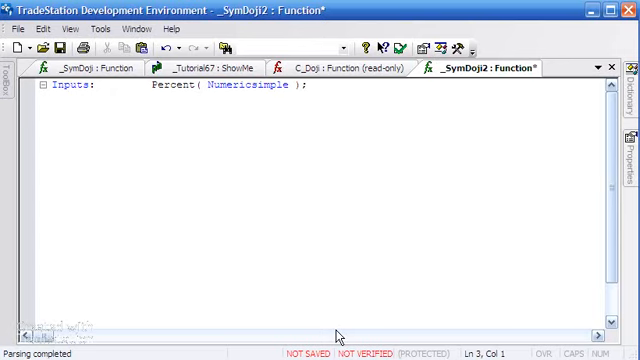
- Write 'If AbsValue( O - C ) <= ( H - L ) * Percent * .01 and' as the first condition
text(if)
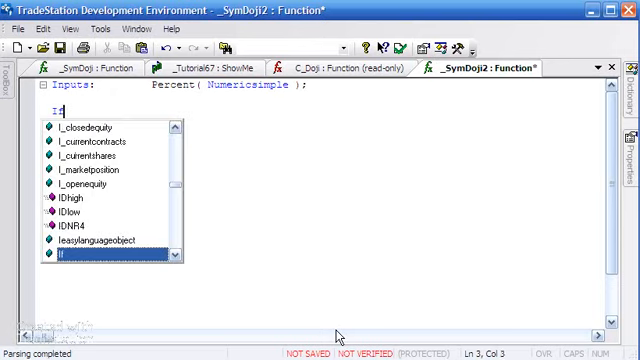
text(AbsValue()
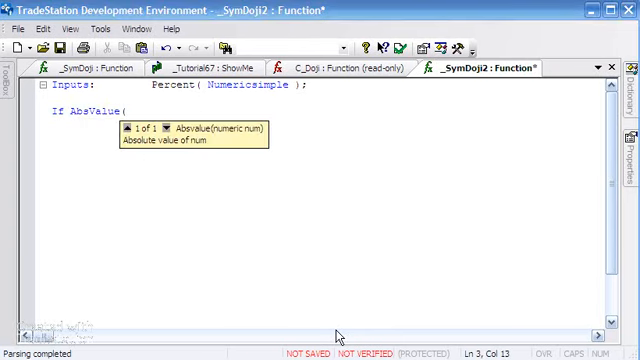
text(O -)
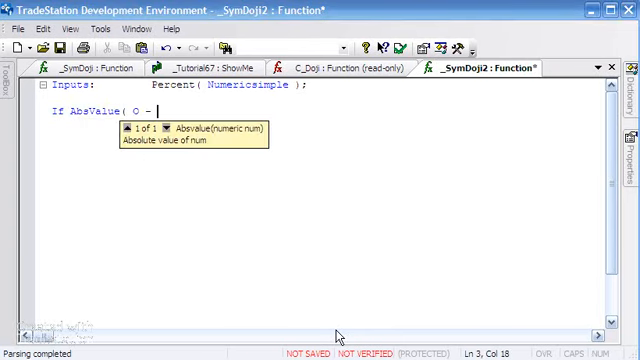
text(C ) <)
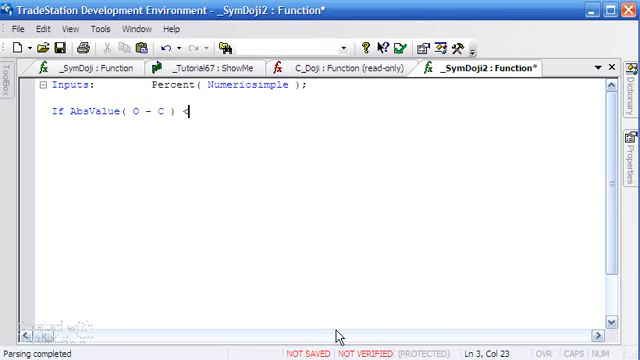
text(=)
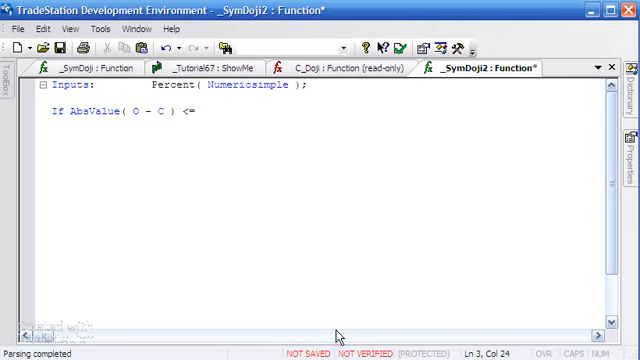
text((%)
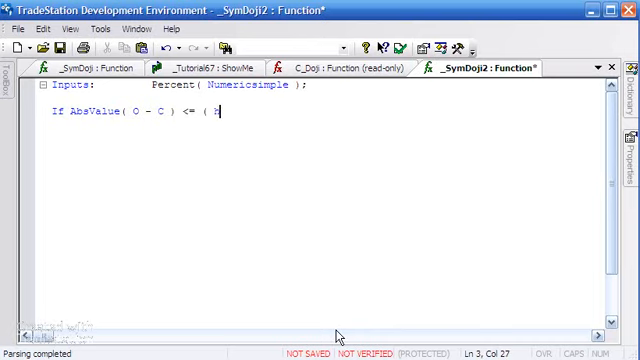
text(H - L ) *)
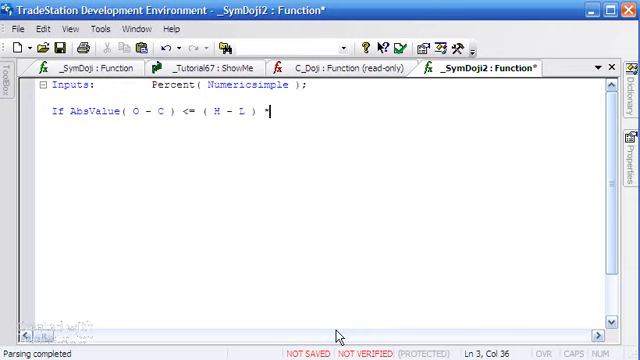
text(P)
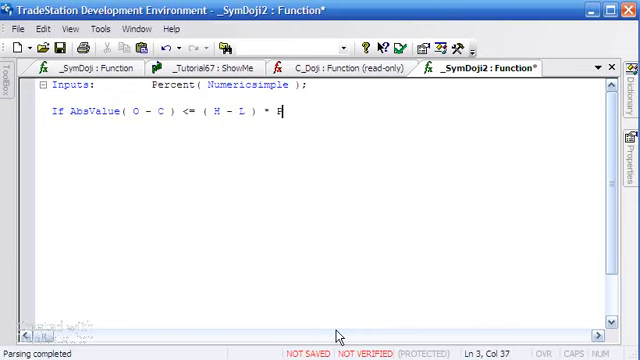
text(Percer)
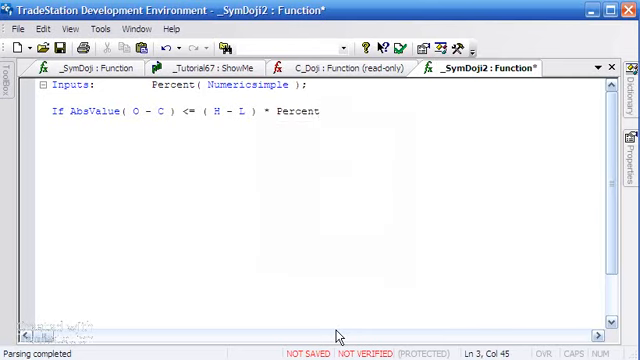
text(*)
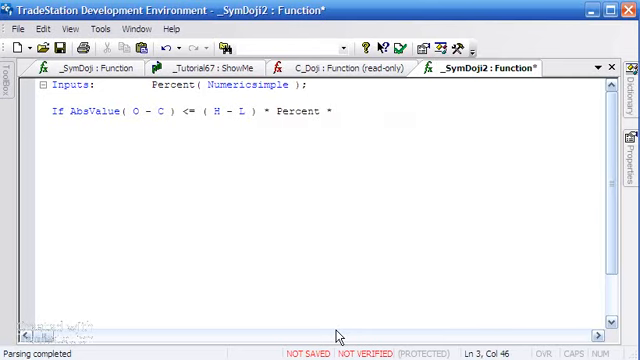
text(.05)
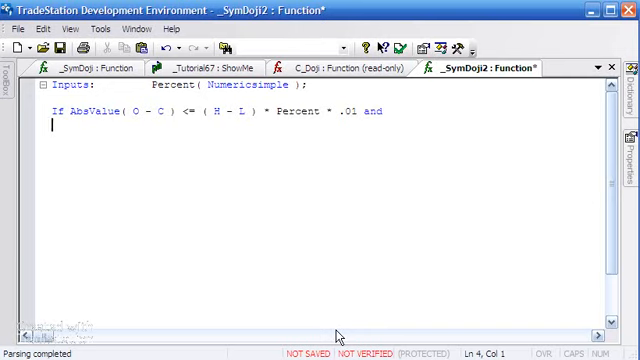
- Add condition H - Maxlist( o, C ) = MinList( o, C ) - L, followed by Then
text(H -)
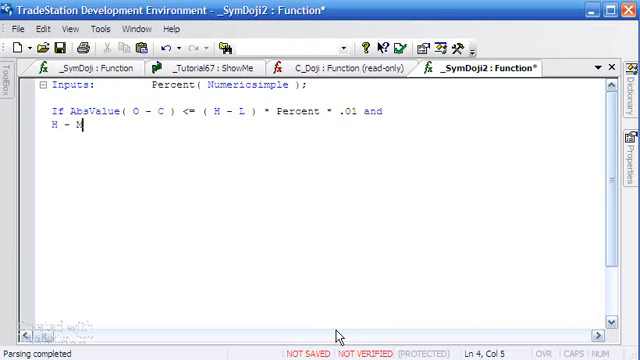
text(Maxlist)
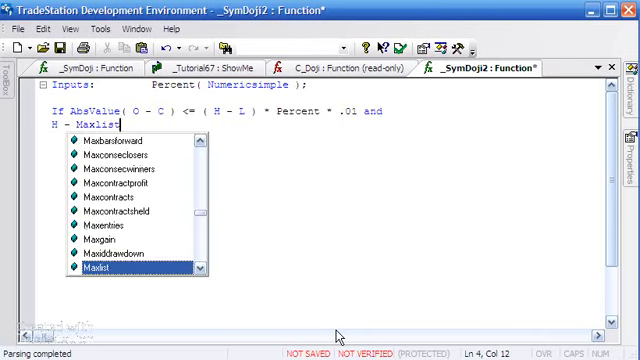
text(()
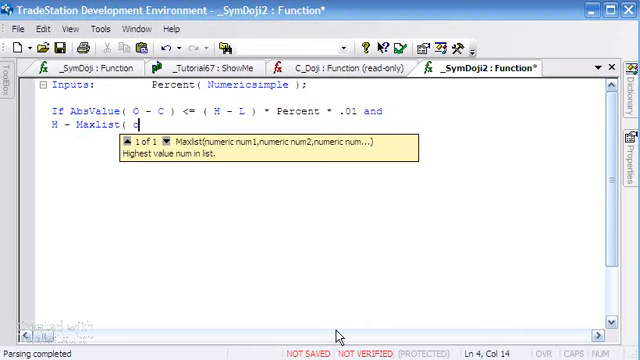
text(c, C)
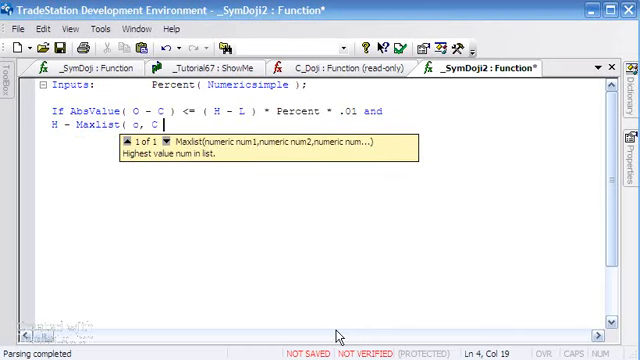
text())
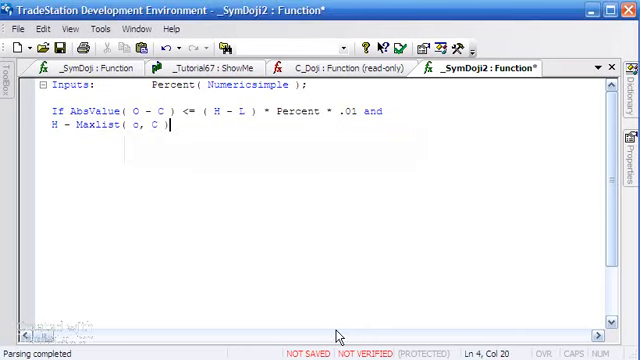
text(=)
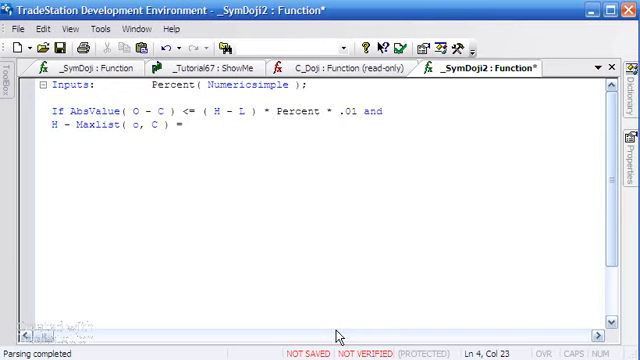
text(MinList()
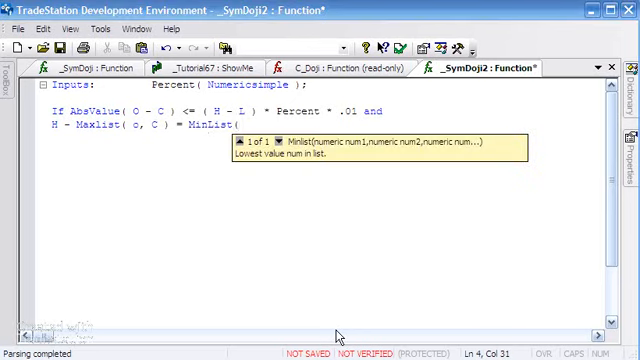
text(o,)
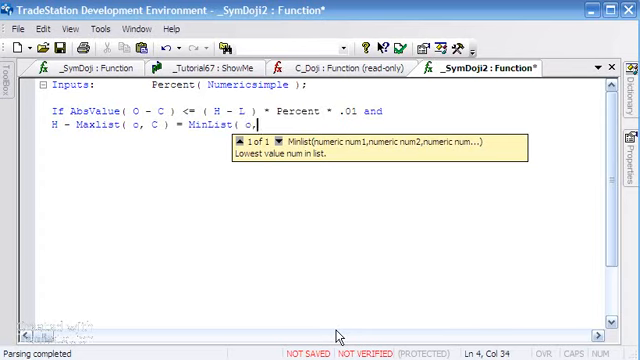
text(C)
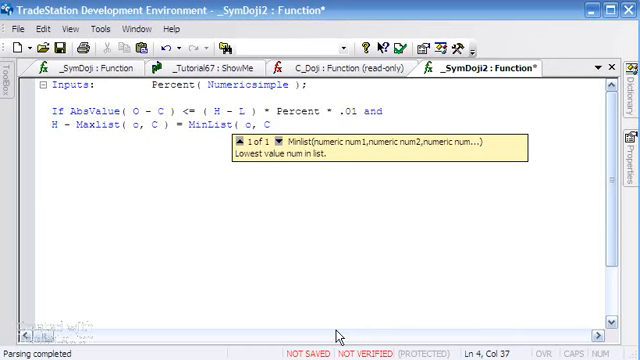
text(-)
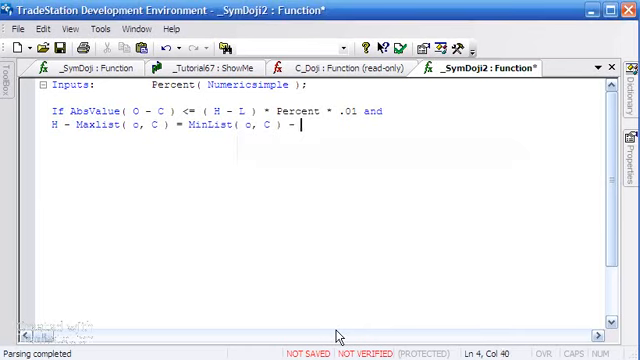
text(L th)
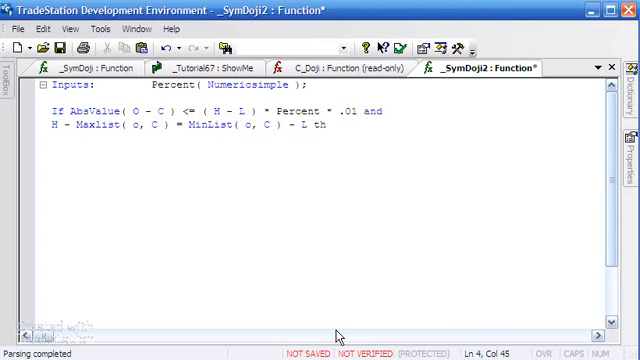
key(Enter)
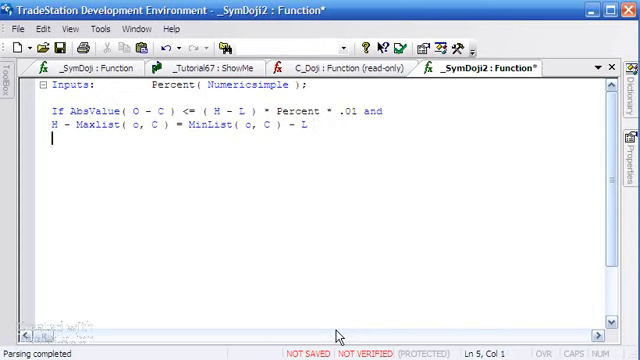
text(Then)
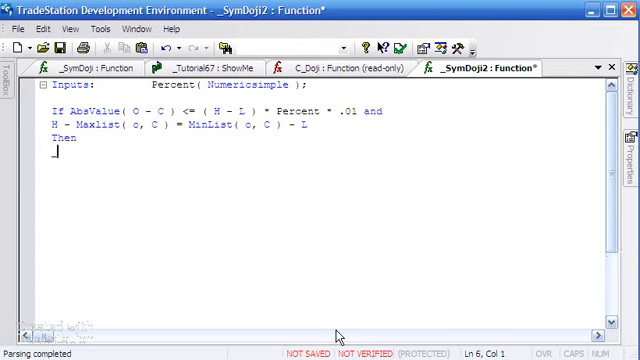
- Write '_SymDoji2 = 1', 'Else', '_SymDoji2 = 0;' to complete the If statement
text(_Sym)
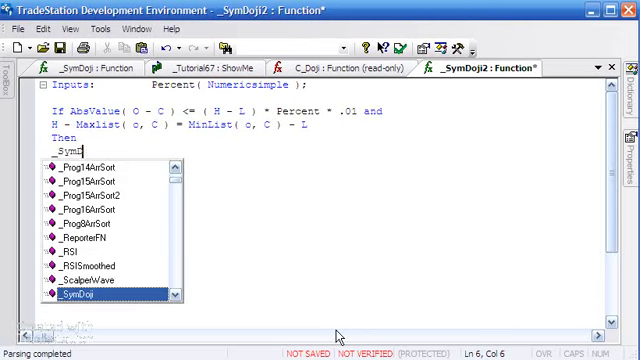
text(D)
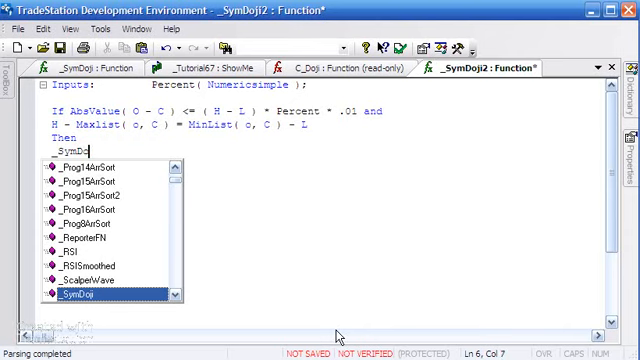
text(2 = 1)
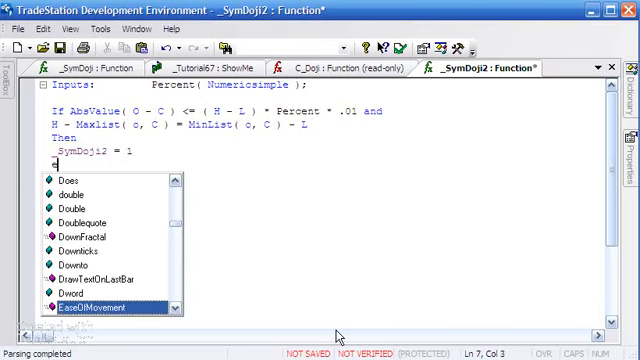
text(Else)
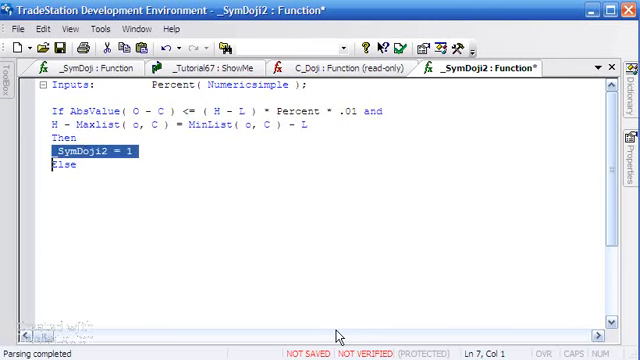
text(_SymDoji2 = 1)
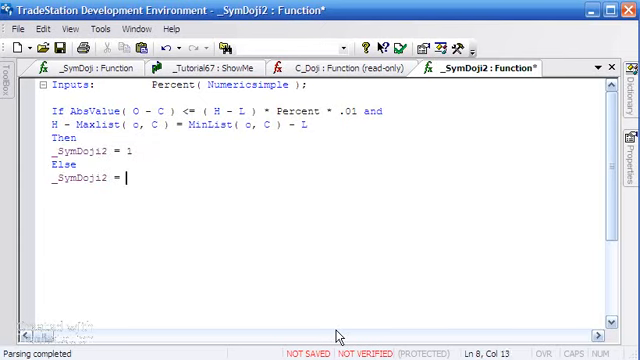
text(0)
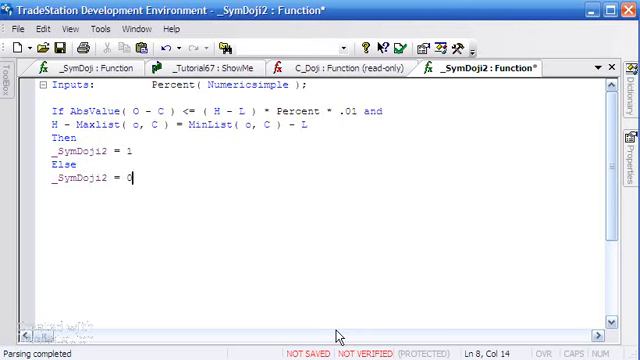
text(;)
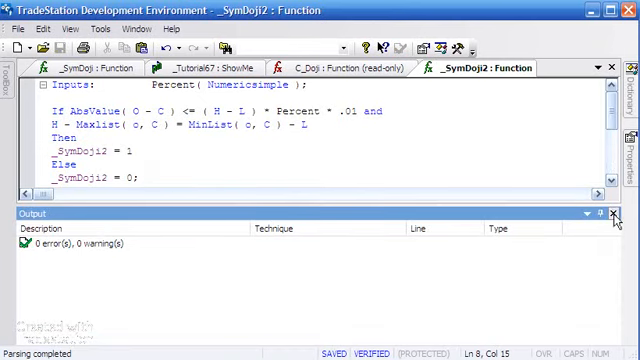
- Close the Output pane showing the zero-error verification results
click(619, 214)
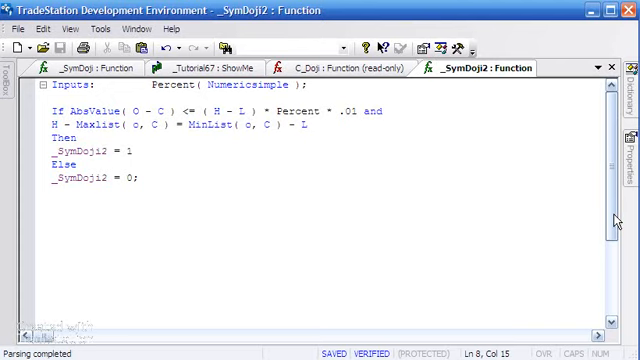
mouse_move(582, 210)
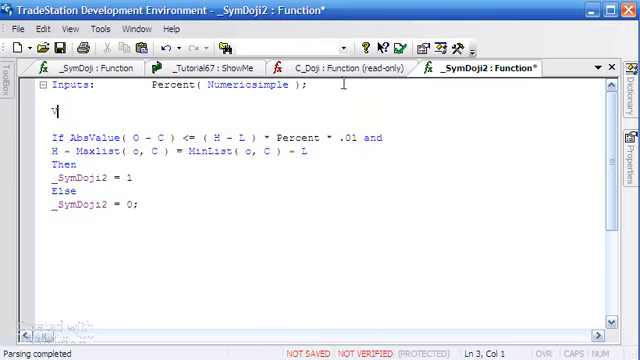
- Declare 'Vars: ShortWick( 0 ), LongWick( 0 );' below the Inputs line
text(Vars:)
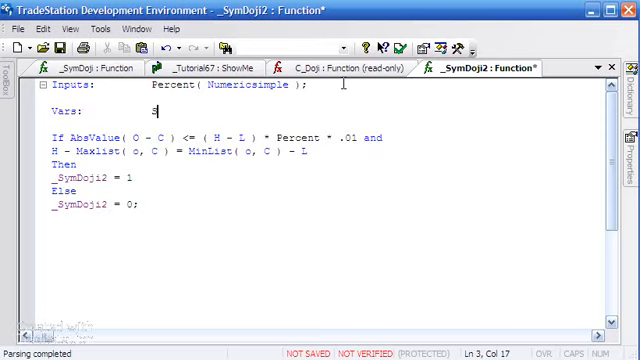
text(ShortWick ( 0 ),)
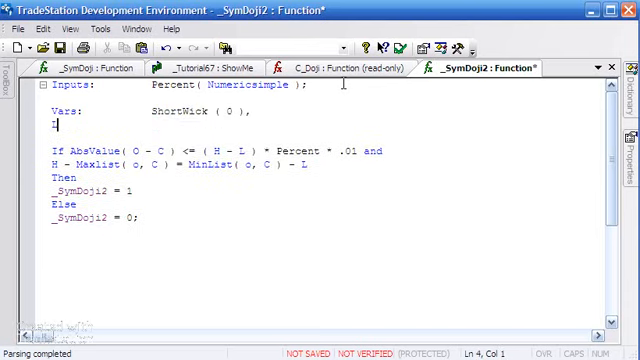
text(LongWick( 0 );)
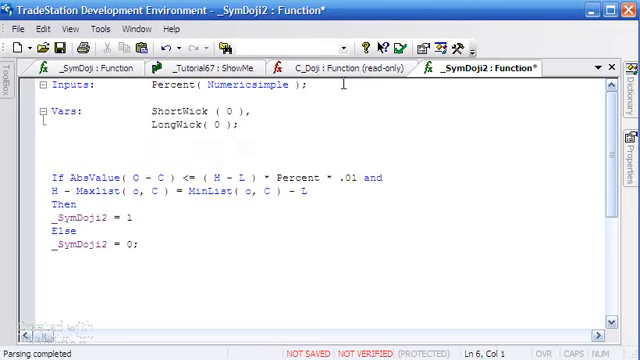
- Assign ShortWick = MinList of the two wick lengths and start the LongWick line
text(Short)
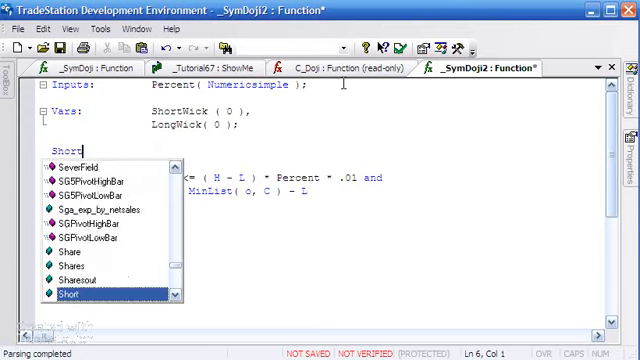
text(Wick =)
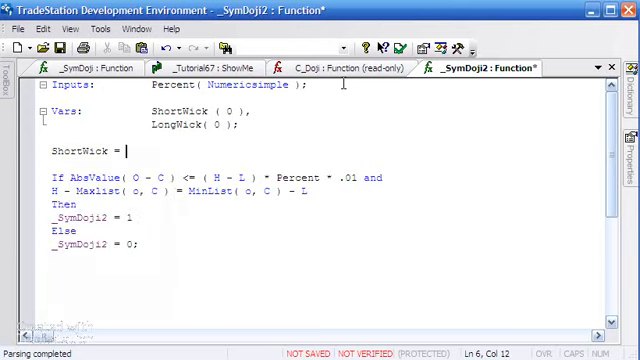
text(MinList)
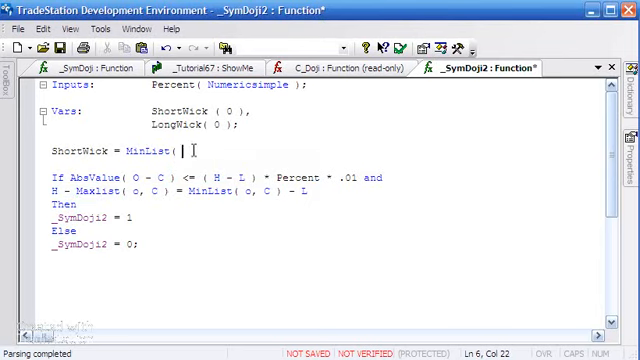
text((H - Maxlist( o, C ) ), ()
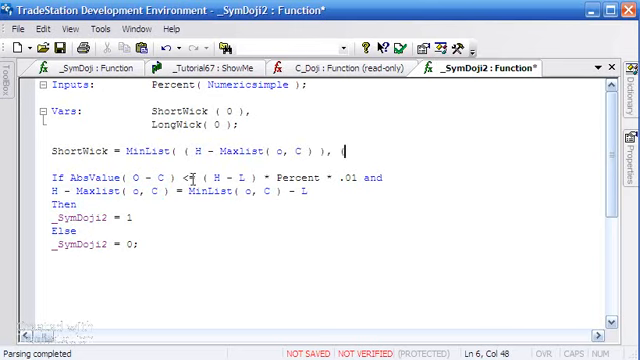
drag(217, 189, 310, 189)
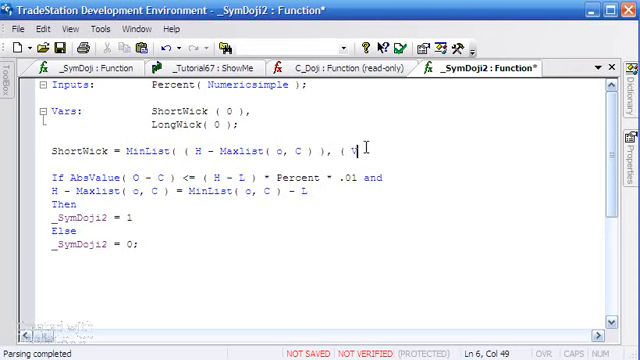
text(=)
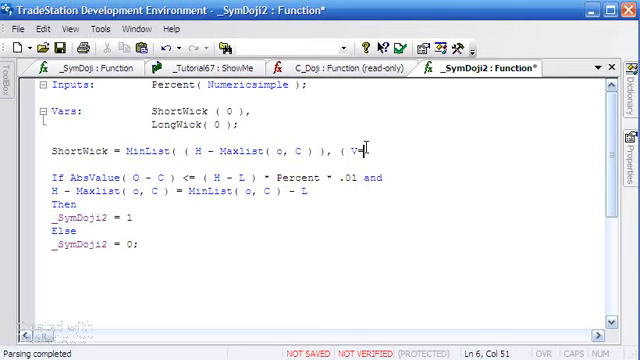
text(MinList( o, C ) - L ) ))
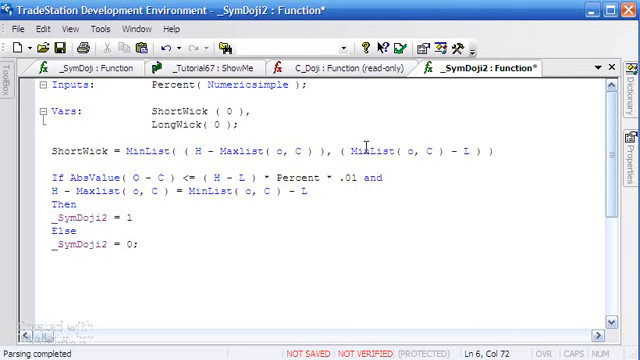
text(;)
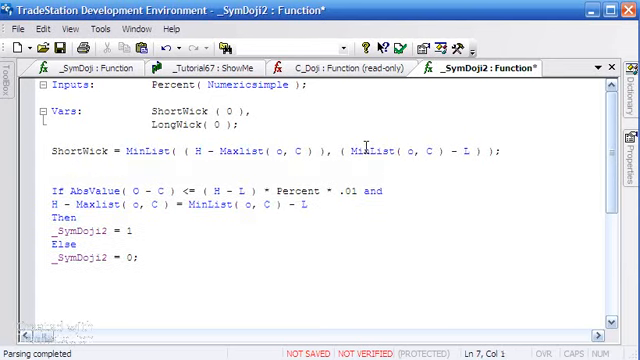
text(Longw)
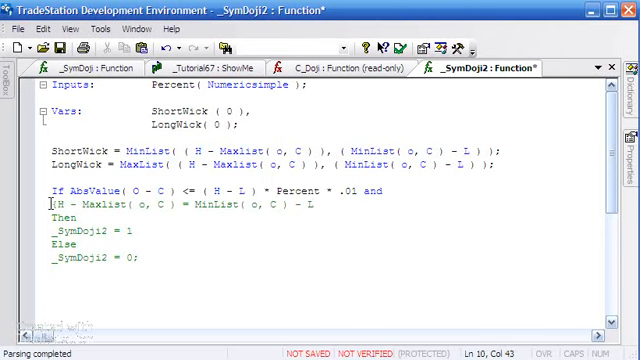
- Add a new condition line: LongWick <= ShortWick * (1 + 5 * Percent / 100)
text())
key(Enter)
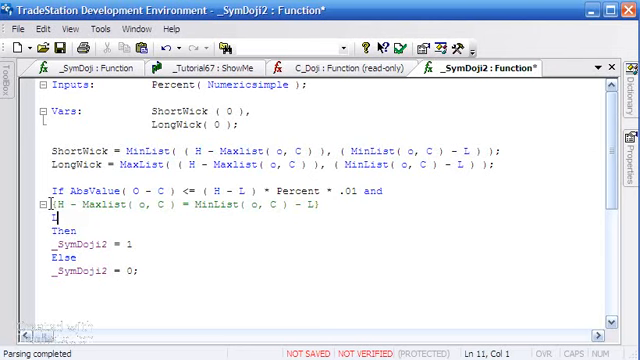
text(LongWick)
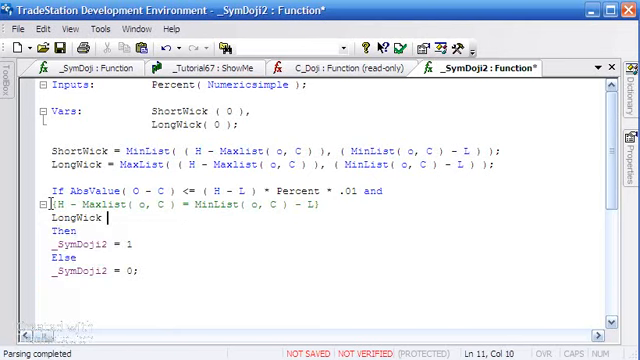
text(<)
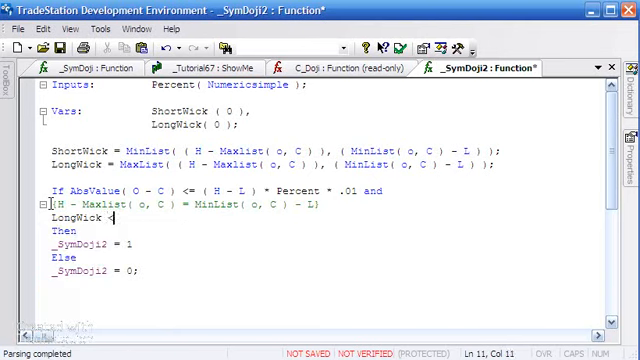
text(=)
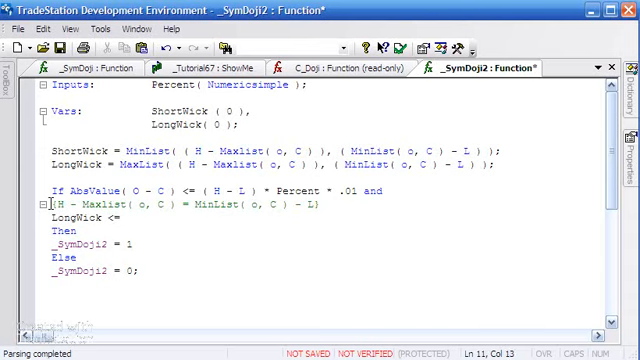
text(Short)
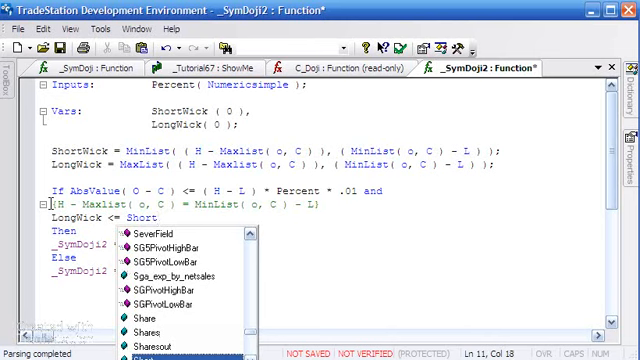
text(ShortWick * ()
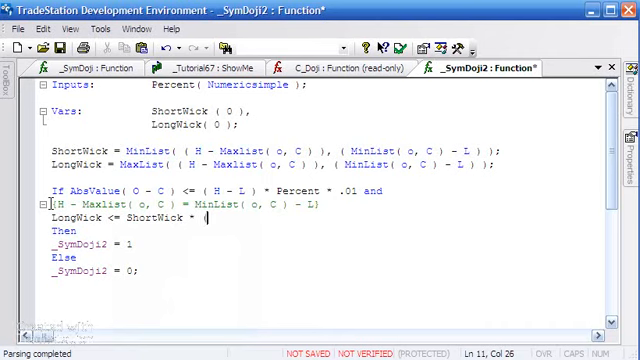
text(1 + 5 *)
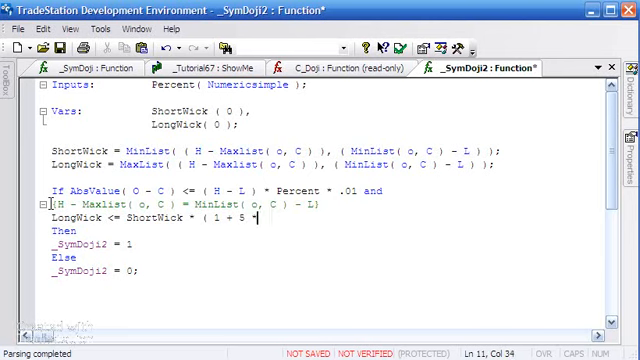
text(F)
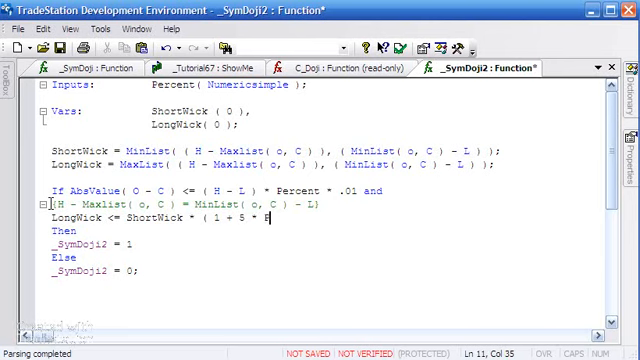
text(Percent)
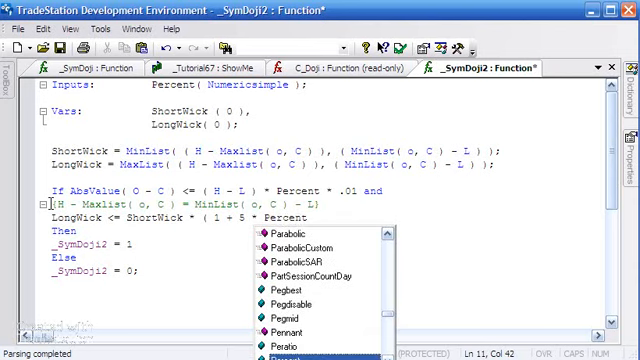
text(/ 10)
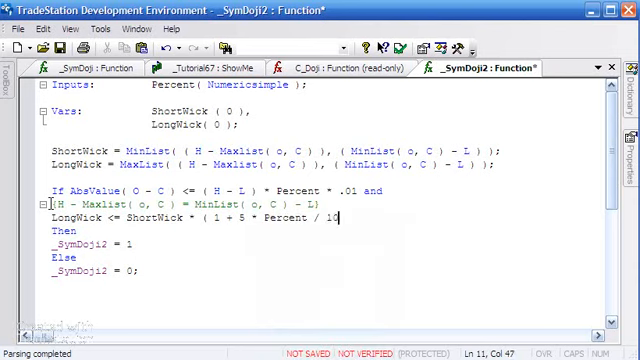
text(0)
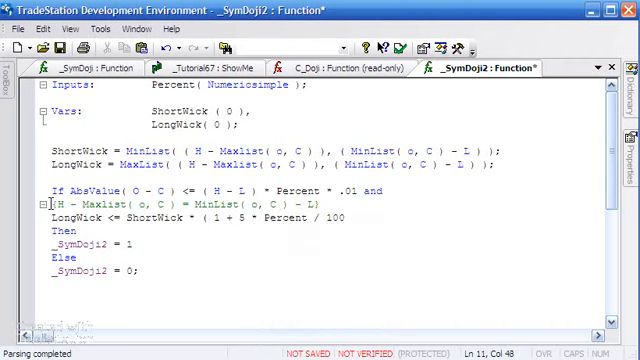
text())
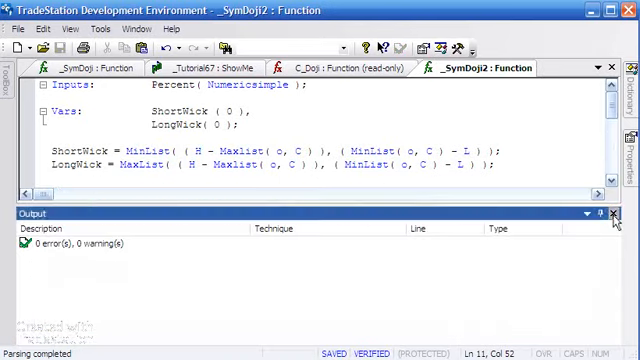
- Close the verification results Output pane
click(610, 213)
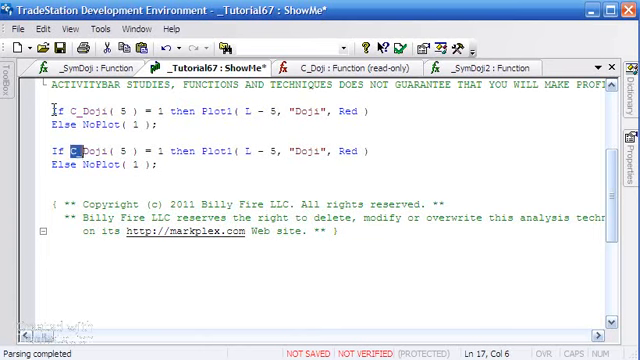
- Rewrite the copied line as If _SymDoji2(5) = 1 then Plot2(O, "SymDoji", Yellow)
key(Delete)
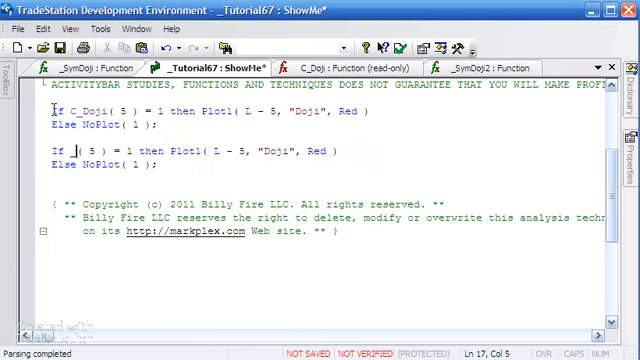
text(Sym)
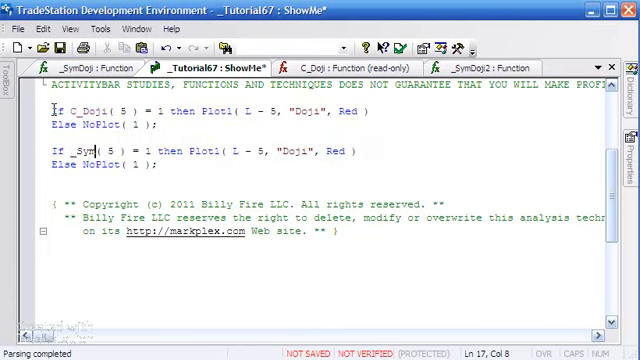
text(Doji2)
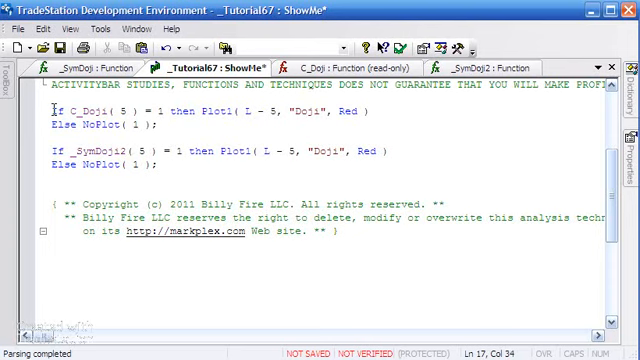
key(Left)
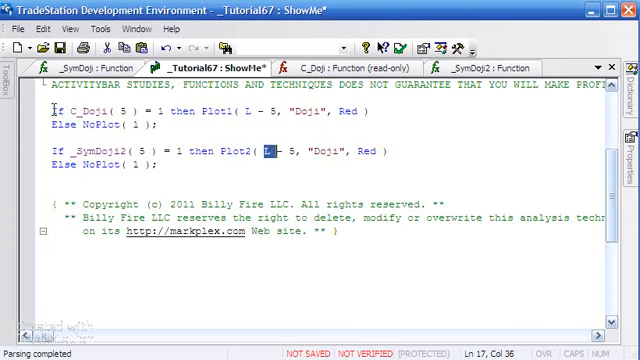
text(O)
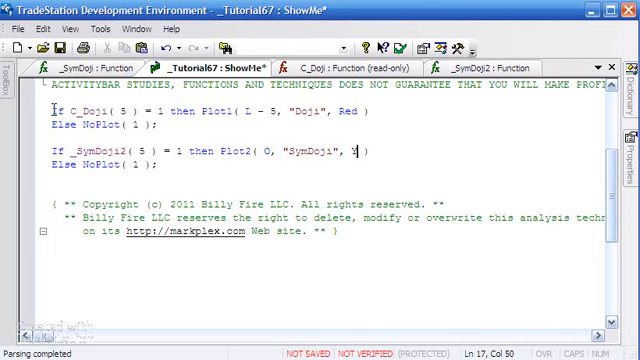
text(Yellow)
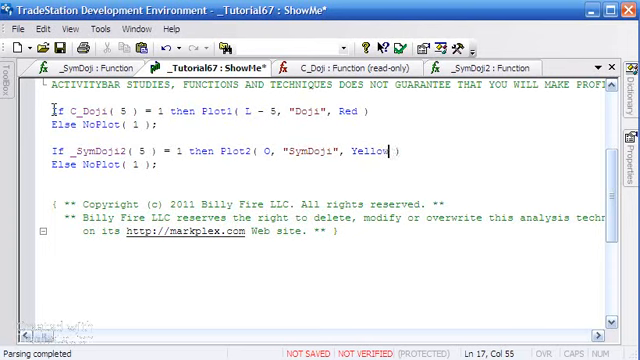